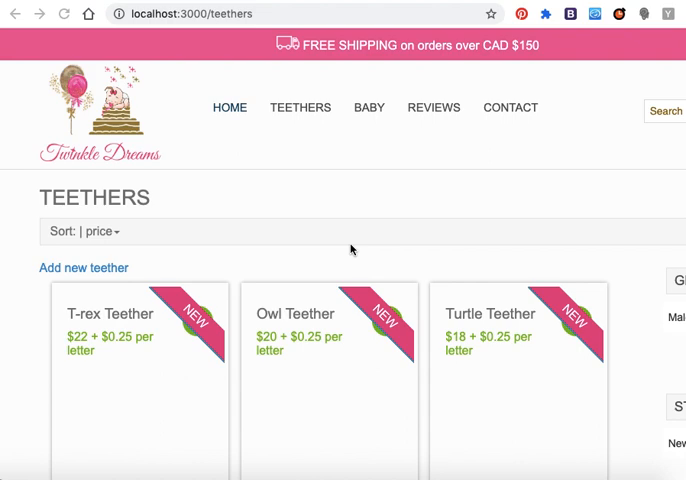
pyautogui.moveTo(199, 238)
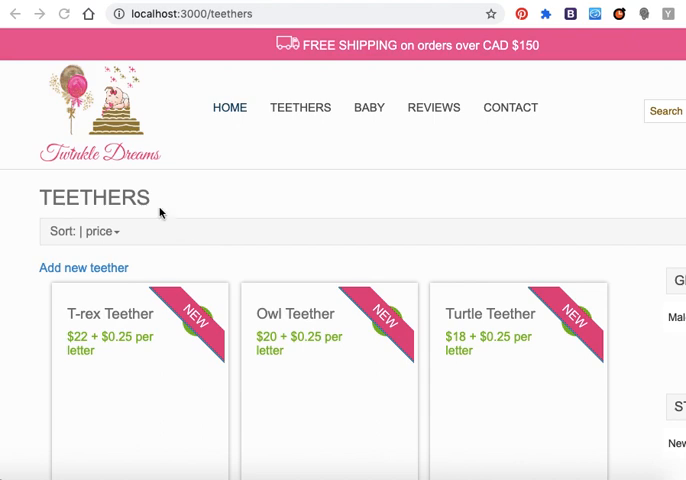
pyautogui.moveTo(93, 209)
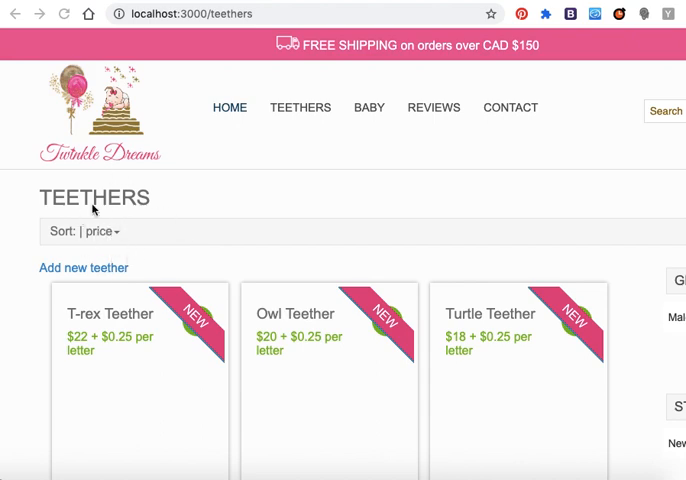
pyautogui.moveTo(127, 242)
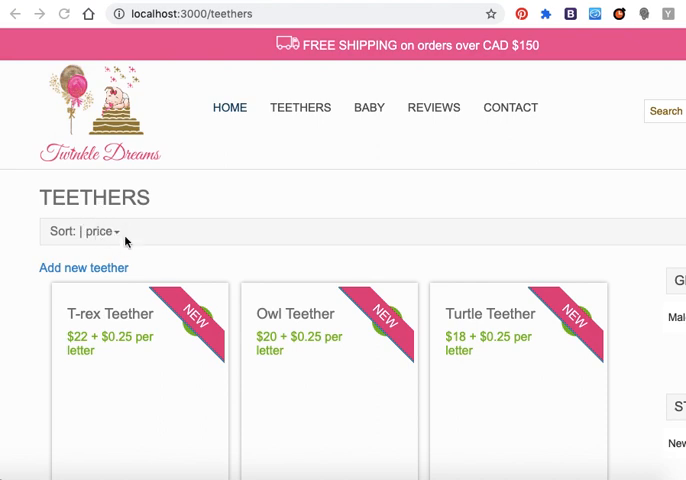
pyautogui.moveTo(82, 332)
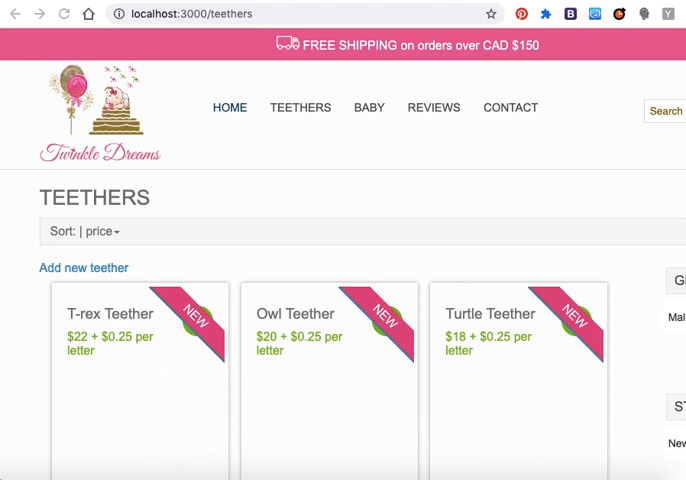
pyautogui.moveTo(74, 366)
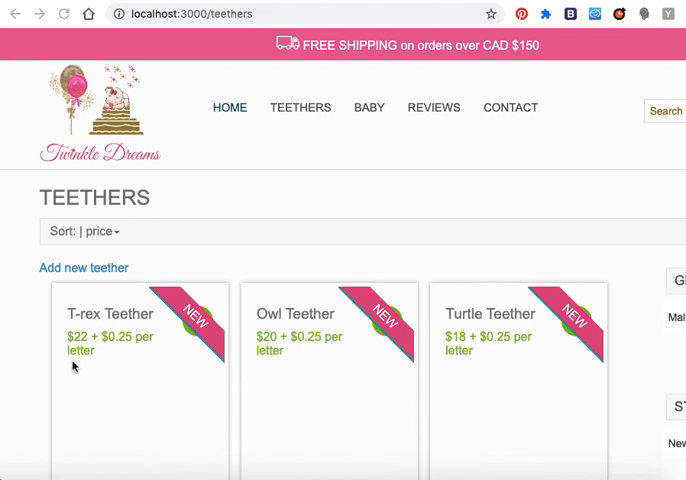
pyautogui.moveTo(72, 362)
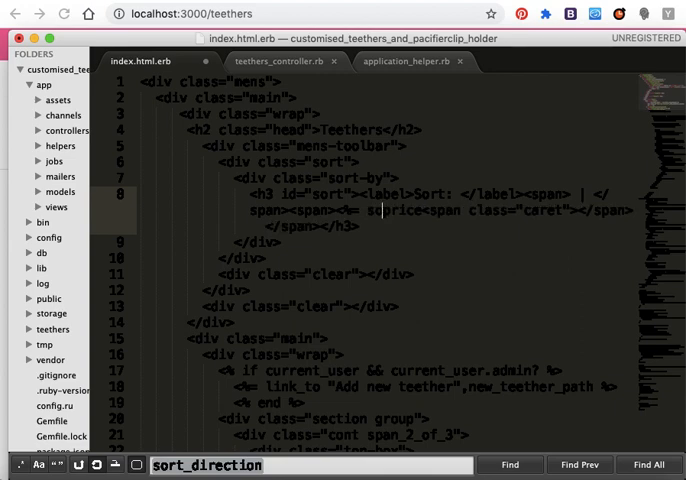
# Step: Replace line 8's price text in index.html.erb with <%= sortable "price" %>
pyautogui.write('sortable "')
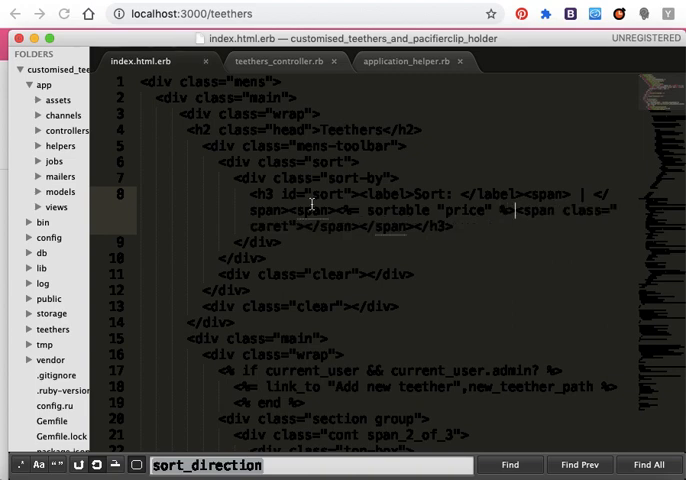
pyautogui.click(282, 61)
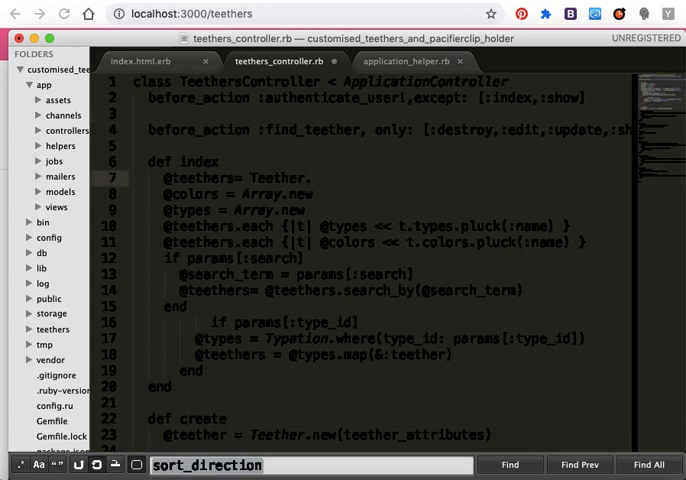
# Step: Change line 7 of the index action to Teether.order(sort_column + ' ' + sort_direction)
pyautogui.write('order')
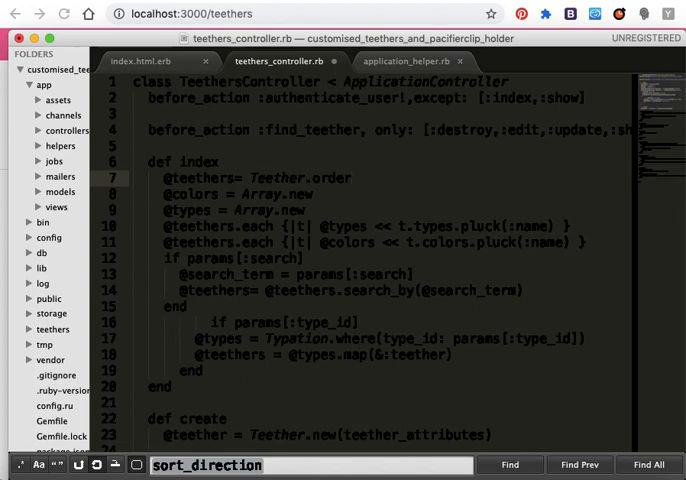
pyautogui.write("sort_column + ' ')")
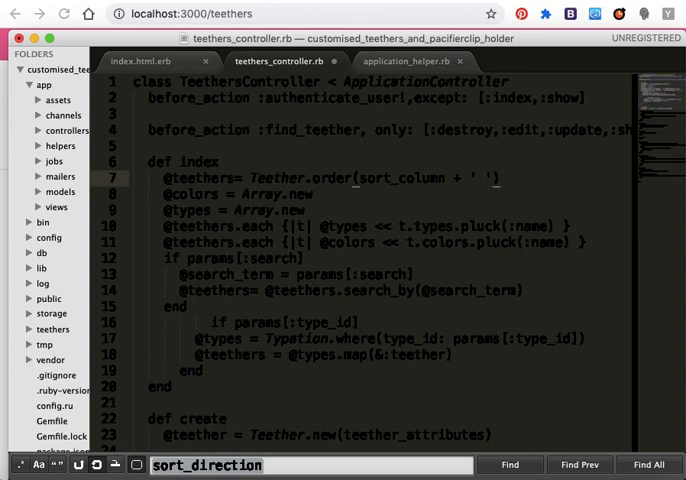
pyautogui.write('+ sort_dire')
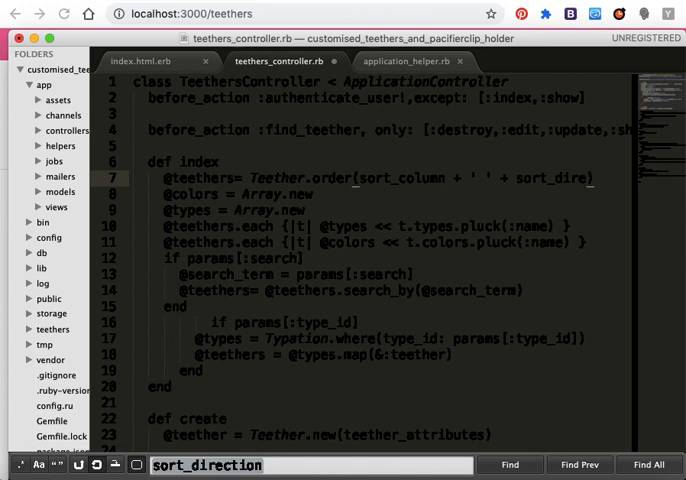
pyautogui.click(509, 464)
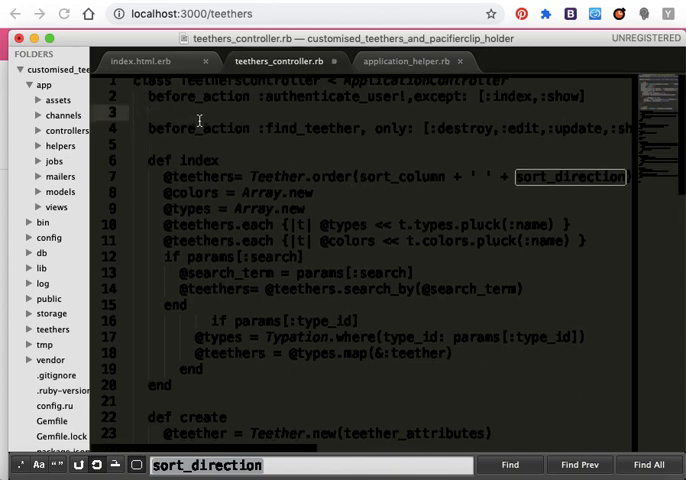
# Step: Add helper_method :sort_column, :sort_direction near the top of TeethersController
pyautogui.write('helper_method :')
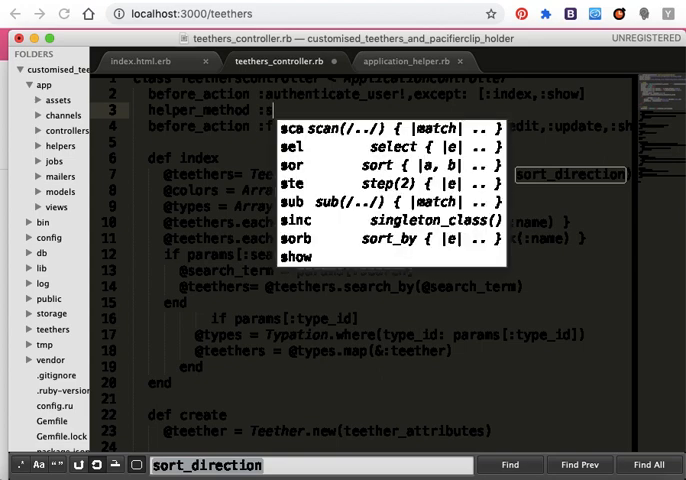
pyautogui.write('sort')
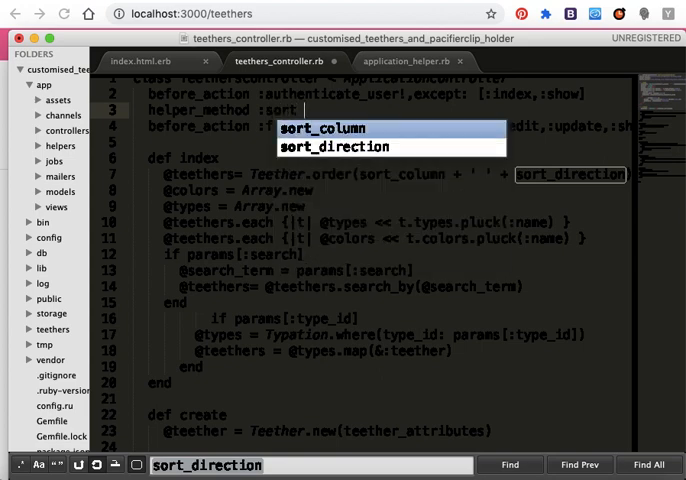
pyautogui.click(320, 127)
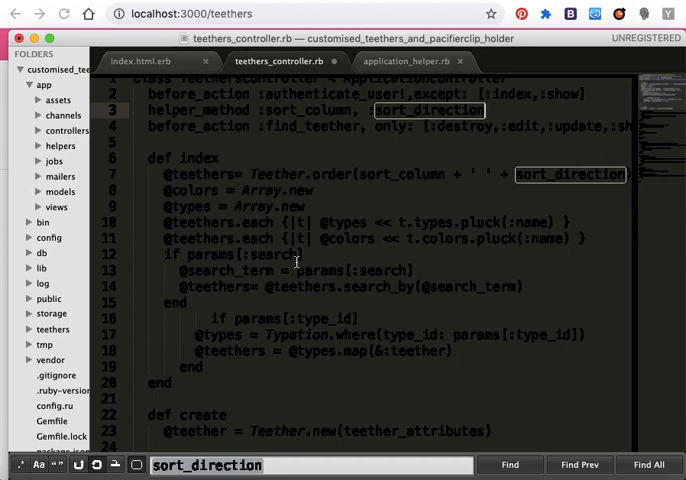
# Step: Add private sort_column and sort_direction method definitions after find_teether
pyautogui.rightClick(200, 333)
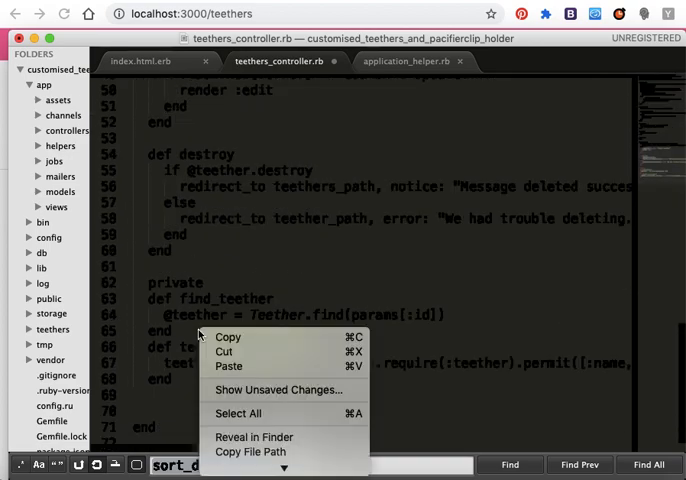
pyautogui.click(180, 330)
pyautogui.write('def')
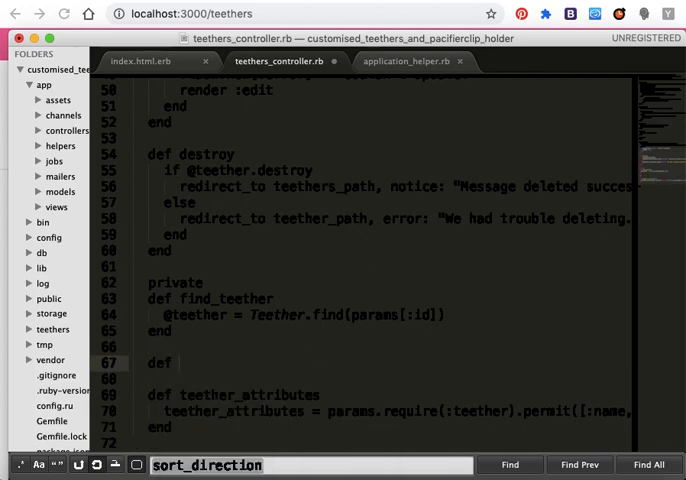
pyautogui.write('sort_column')
pyautogui.write('def sort_direction')
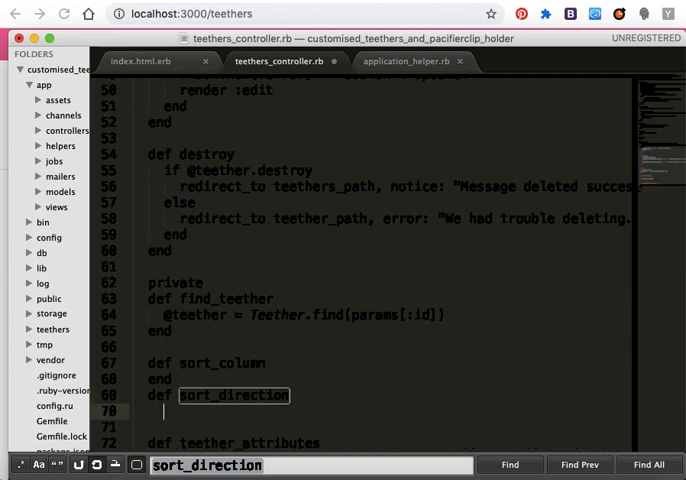
pyautogui.write('end')
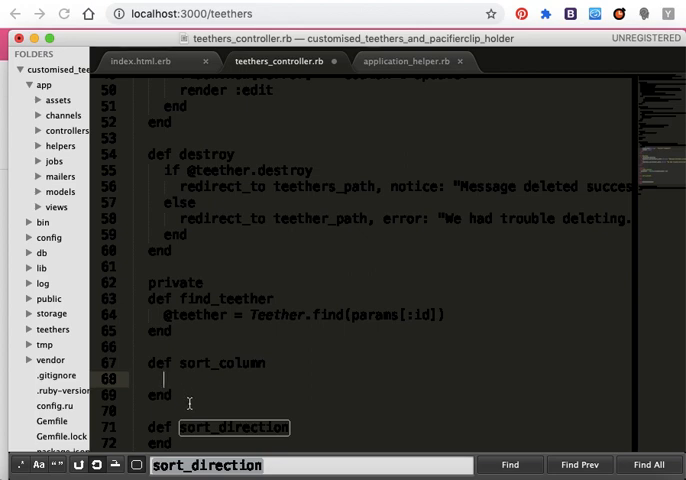
# Step: Write sort_column's body: Teether.column_names.include?(params[:sort]) ? params[:sort]
pyautogui.write('teether.')
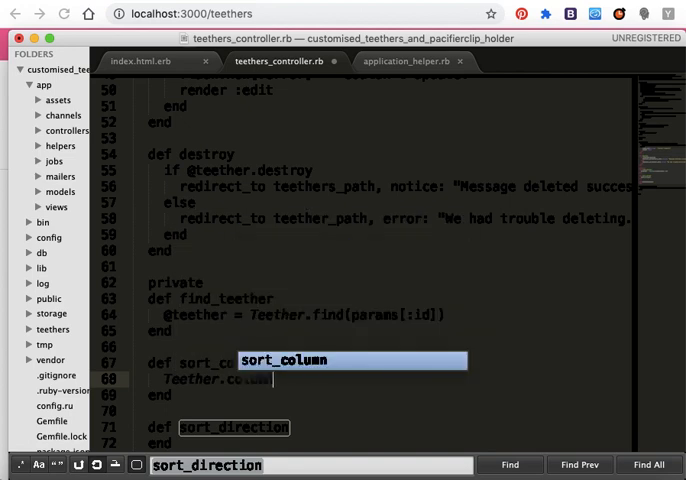
pyautogui.write('column_n')
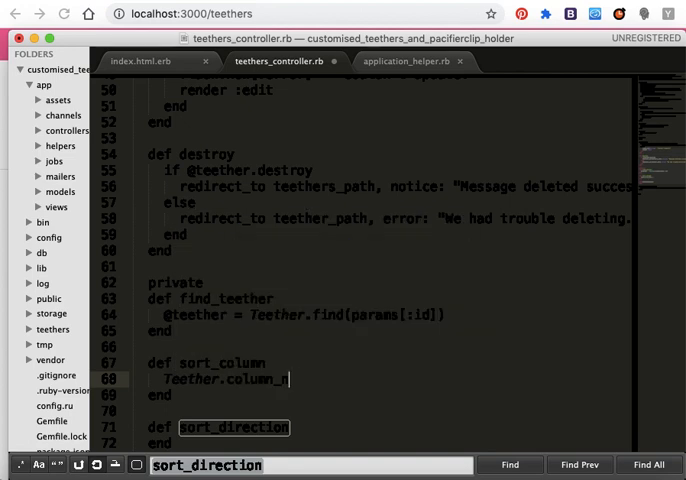
pyautogui.write('ames.include?(params[:sort')
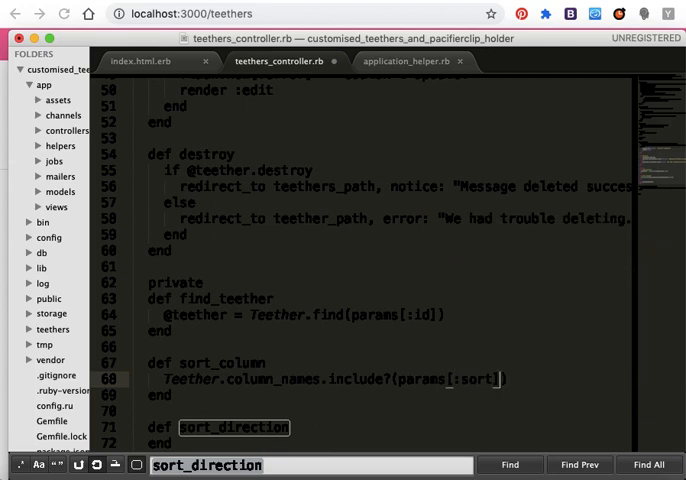
pyautogui.write('?')
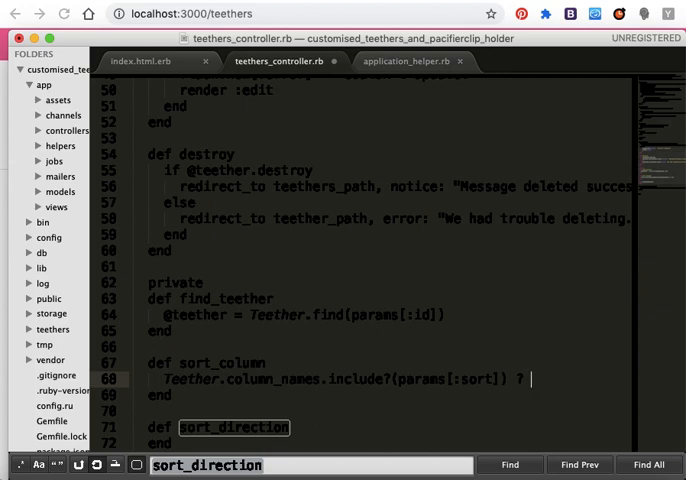
pyautogui.write('params[:sort')
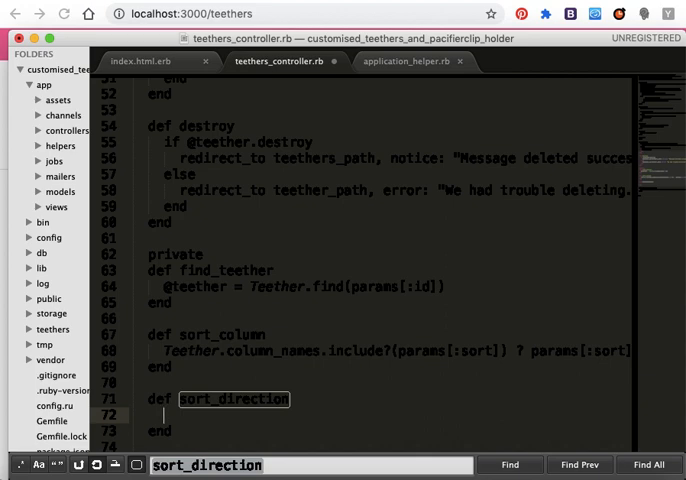
# Step: Make sort_direction return params[:direction] only when %w[asc desc] includes it
pyautogui.write('w')
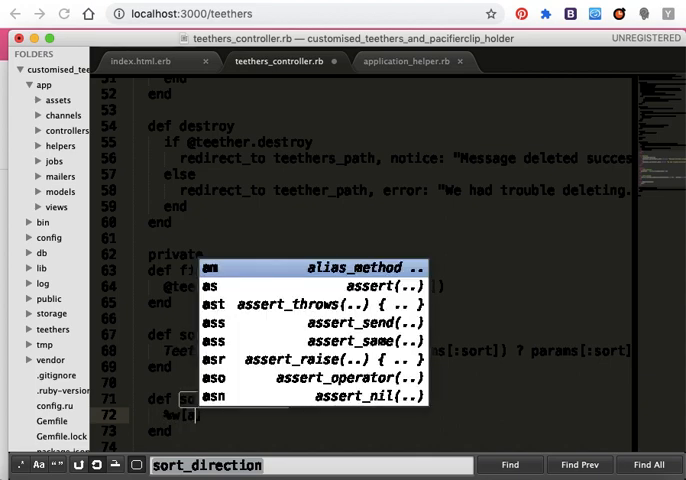
pyautogui.press('escape')
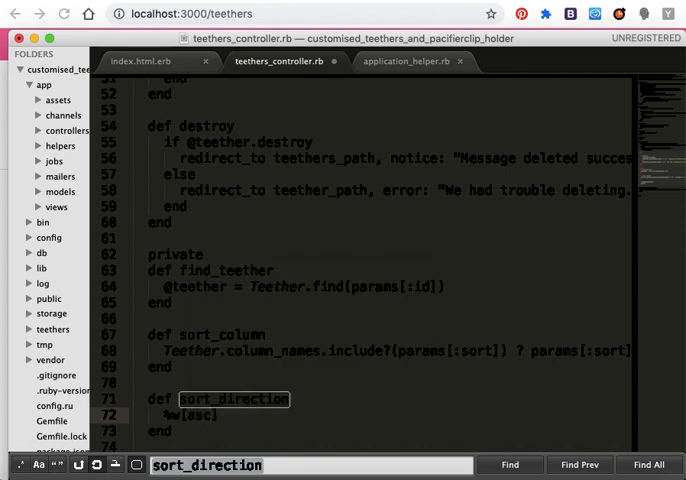
pyautogui.write('desc')
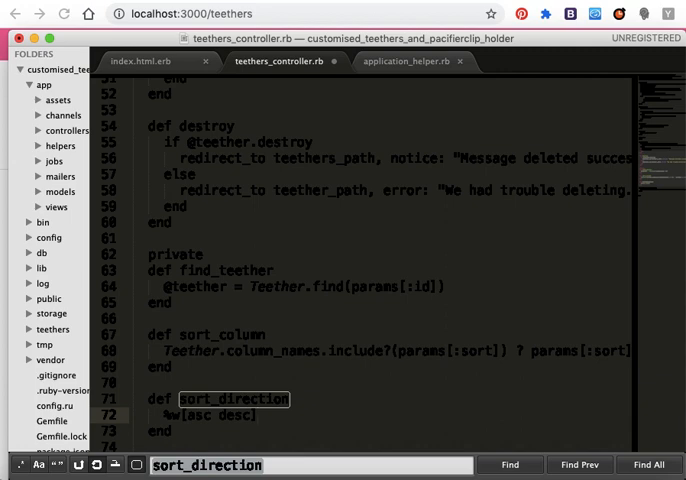
pyautogui.write('.includer?(')
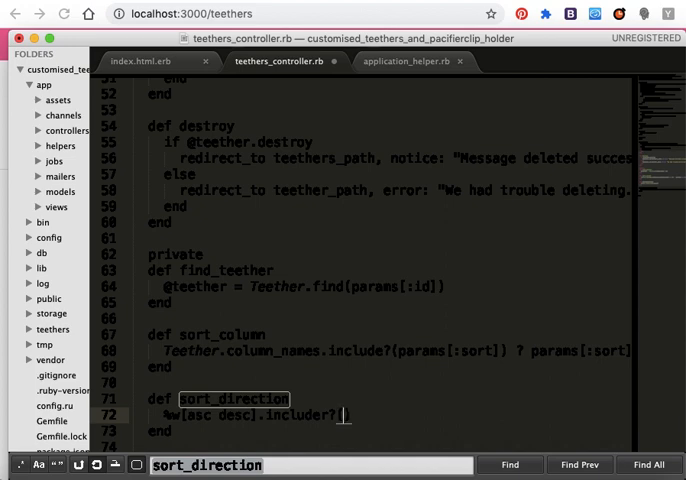
pyautogui.write('params')
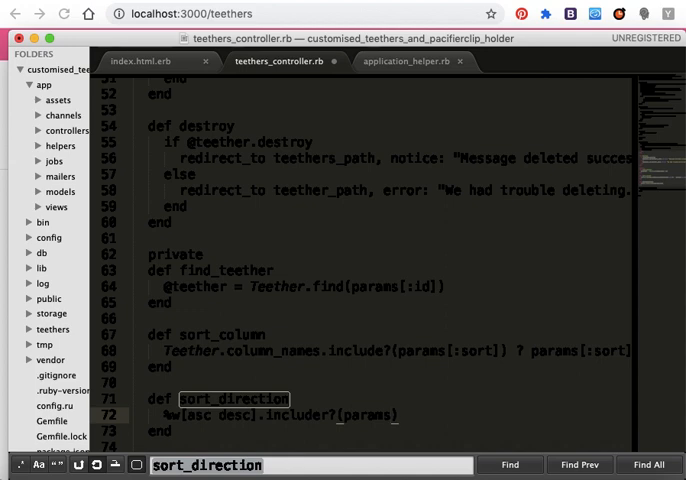
pyautogui.write('direction]')
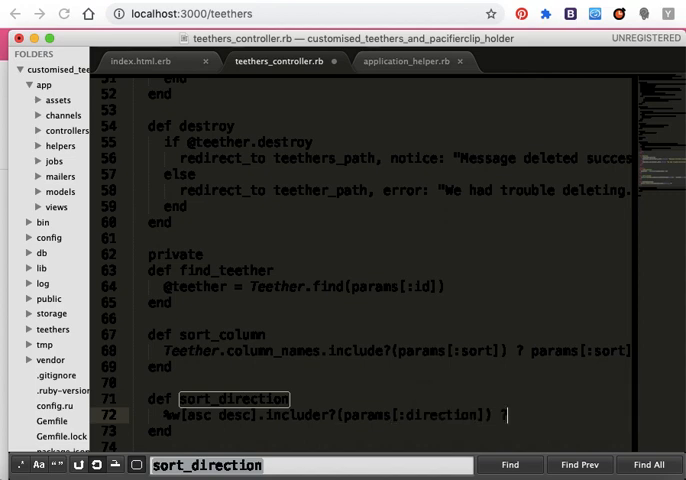
pyautogui.write('params[:directi')
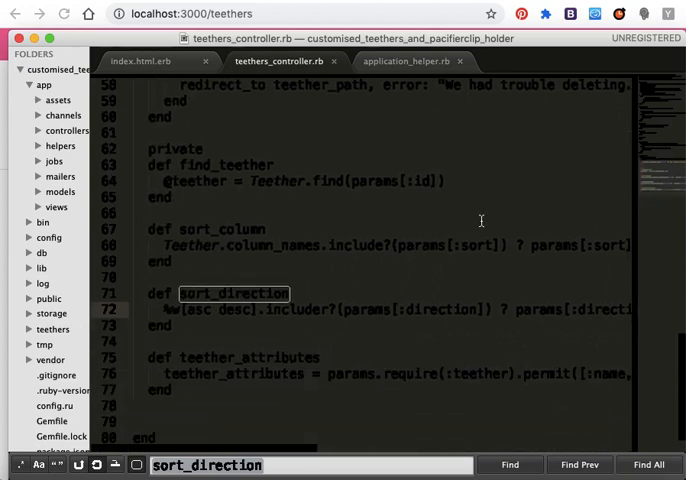
pyautogui.click(408, 61)
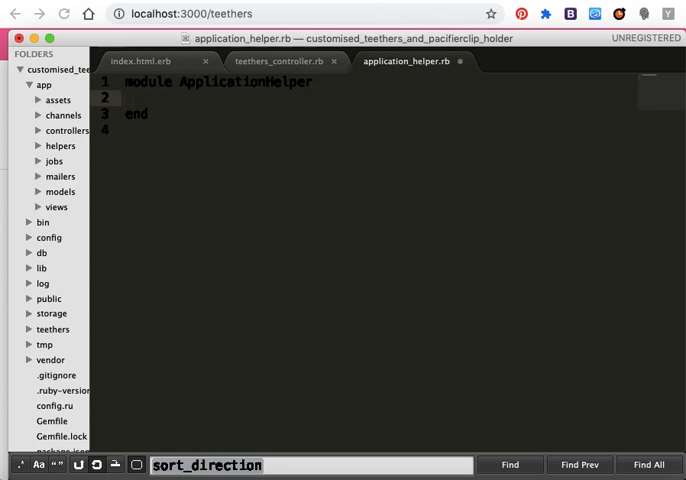
# Step: Define def sortable(column, title = nil) in application_helper.rb
pyautogui.write('def so')
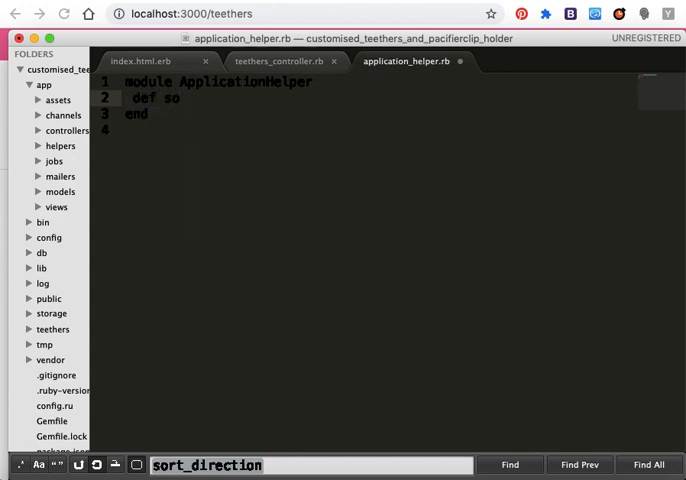
pyautogui.write('rta')
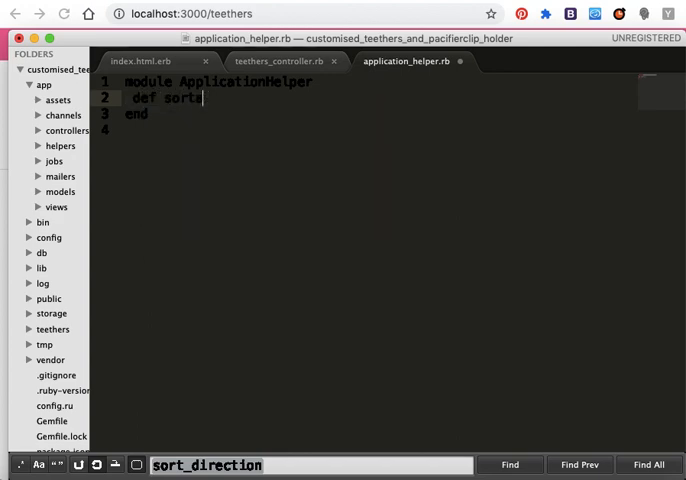
pyautogui.write('ble')
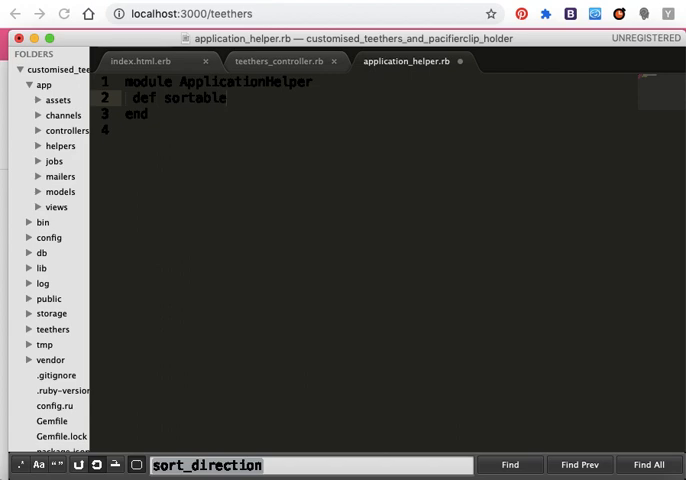
pyautogui.write('()')
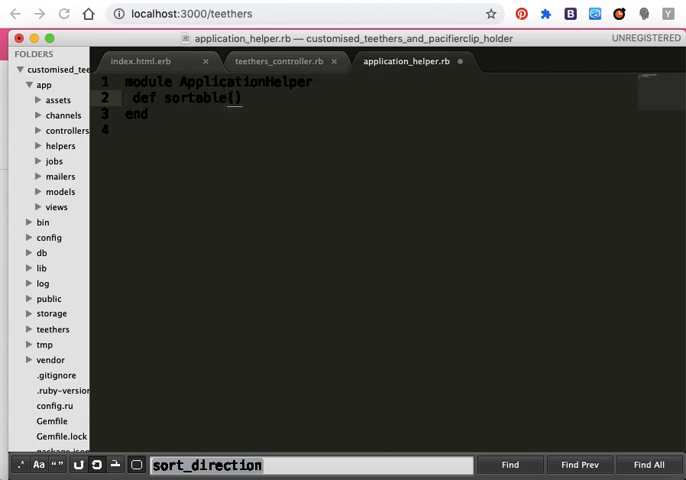
pyautogui.write('column')
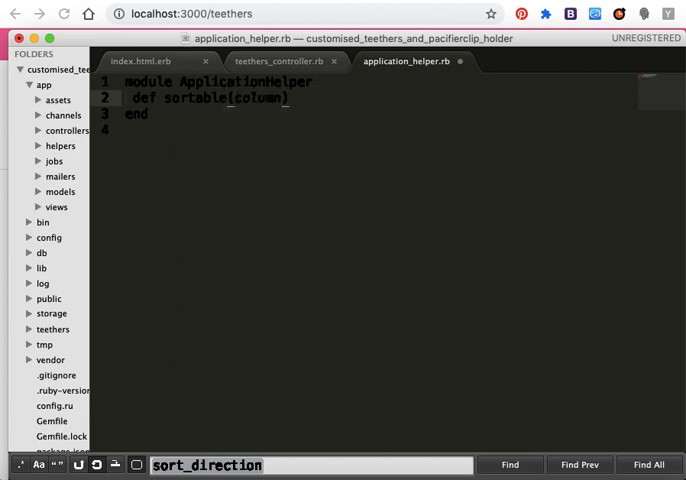
pyautogui.write(',')
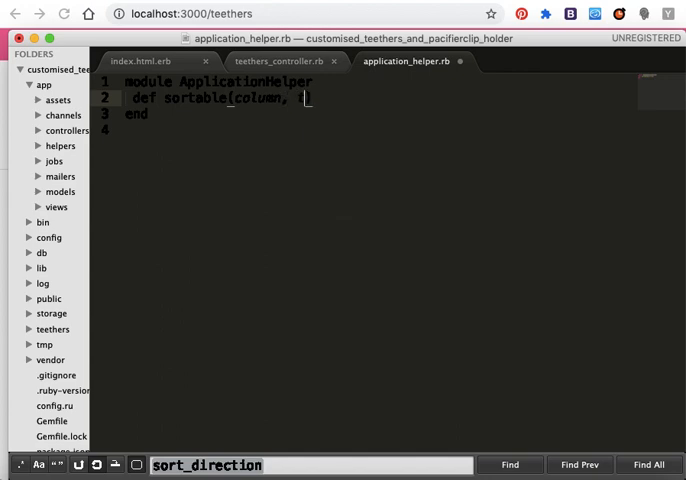
pyautogui.write('title)')
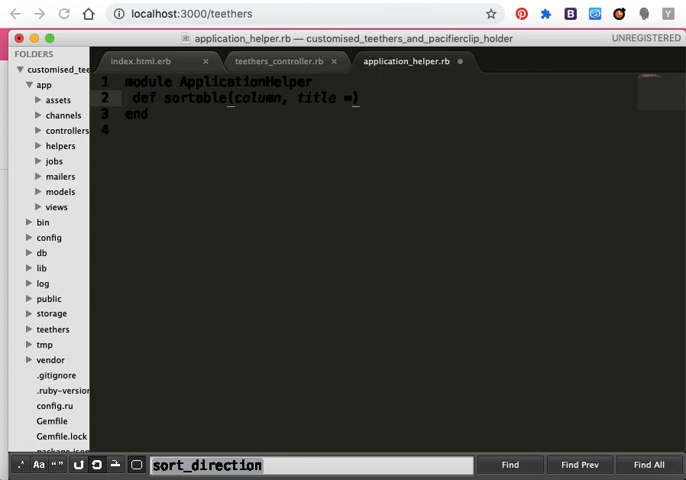
pyautogui.write('nil')
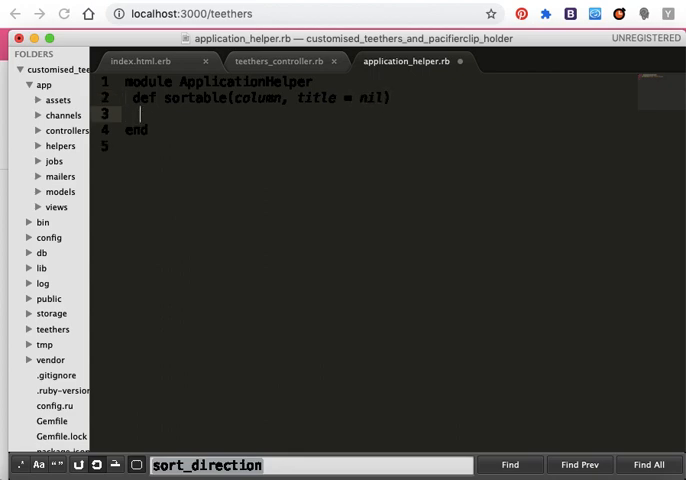
# Step: Default the title with title ||= column.titleize
pyautogui.write('title')
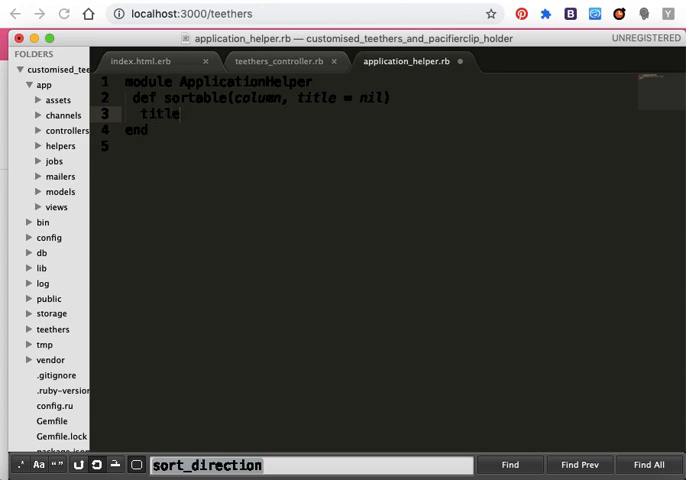
pyautogui.click(180, 114)
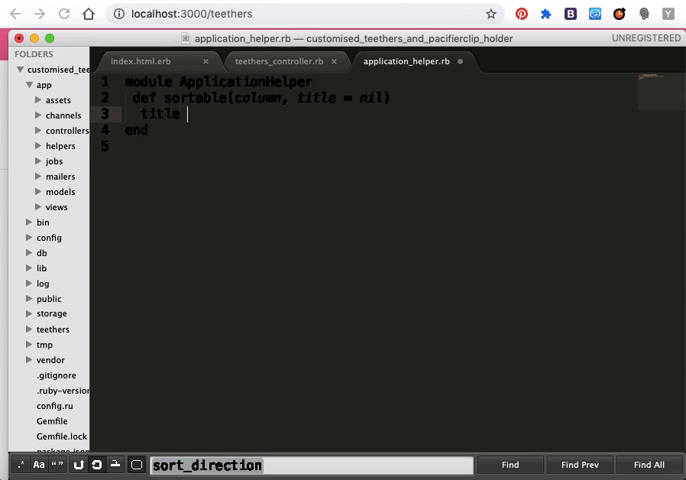
pyautogui.write('||')
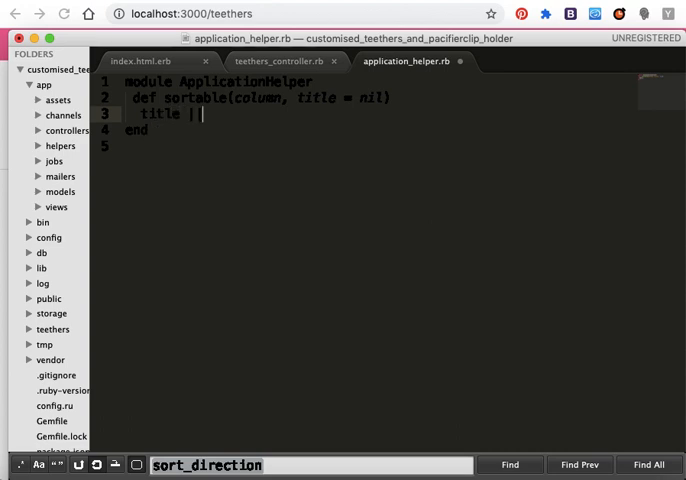
pyautogui.write('=')
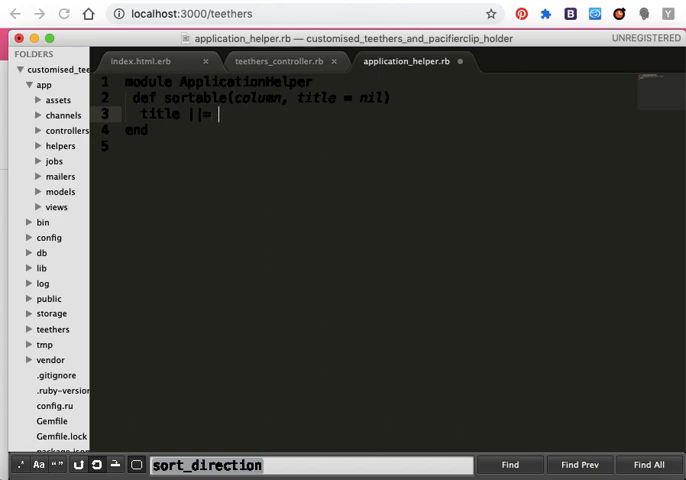
pyautogui.write('column')
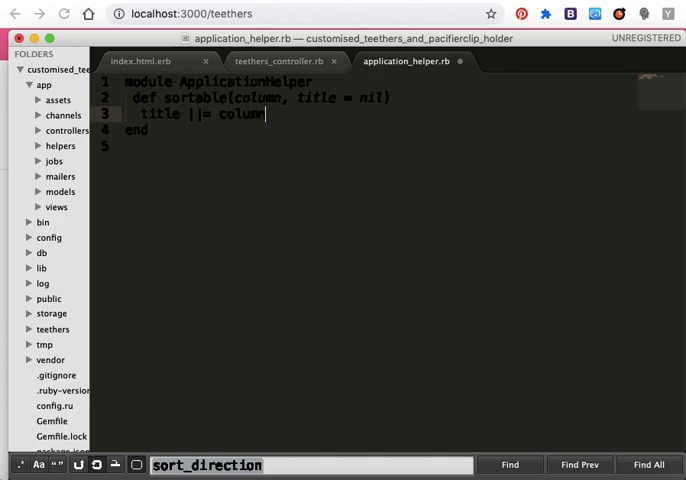
pyautogui.write('.t')
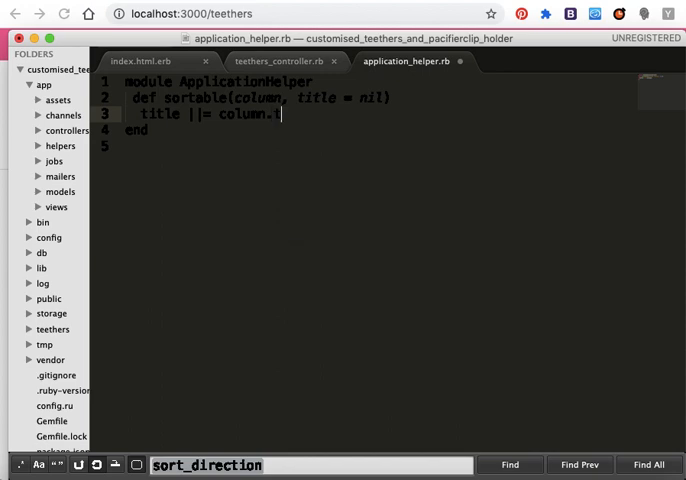
pyautogui.write('itl')
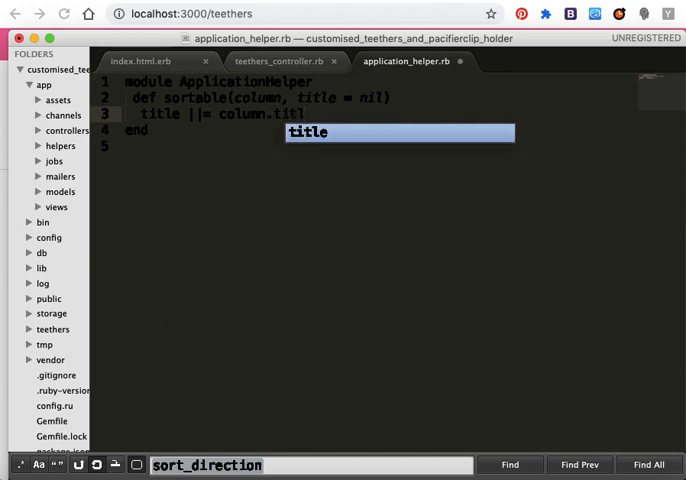
pyautogui.write('eize')
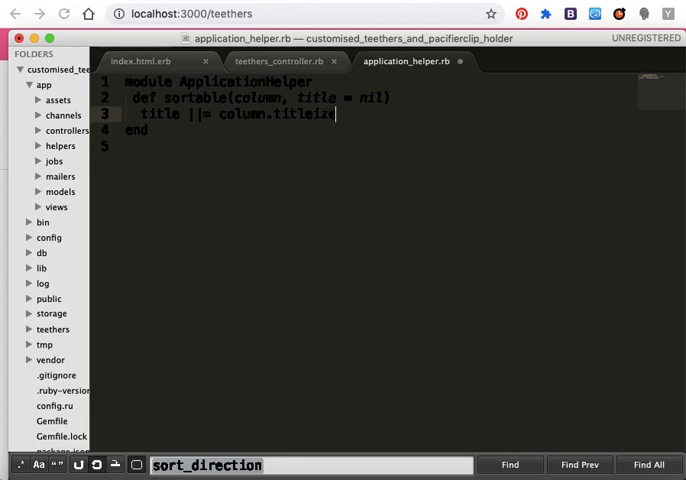
# Step: Add direction = (column == sort_column && sort_direction == "asc") ? "desc" : "asc" on line 4
pyautogui.press('enter')
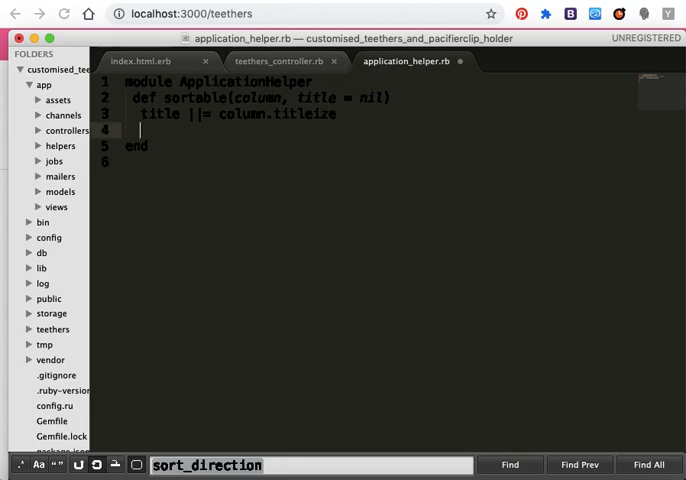
pyautogui.write('direct')
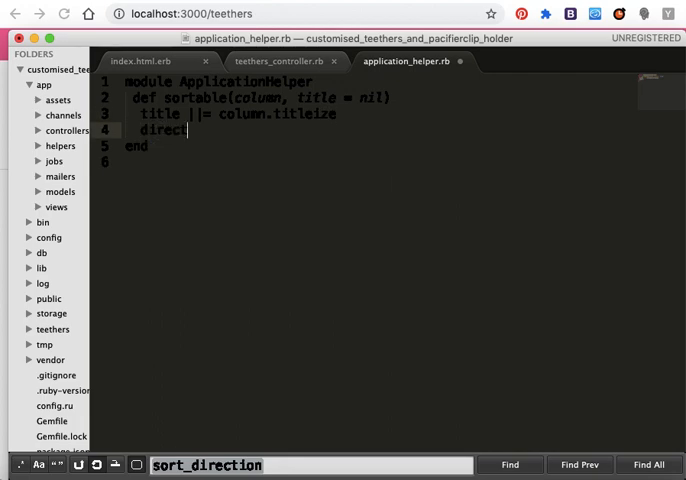
pyautogui.write('ion =')
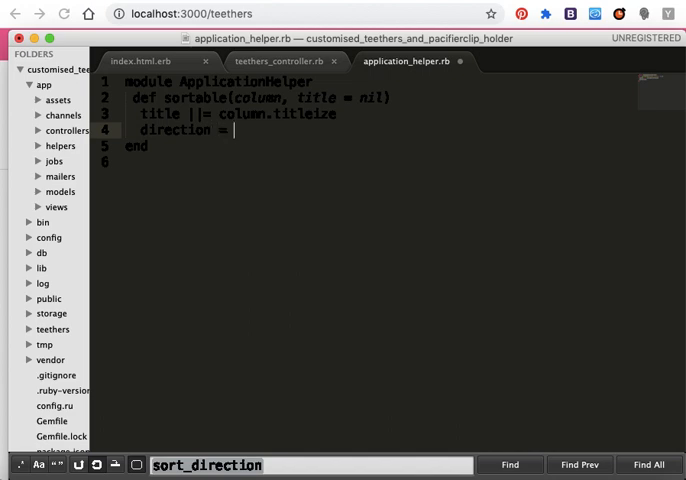
pyautogui.write('[column ==')
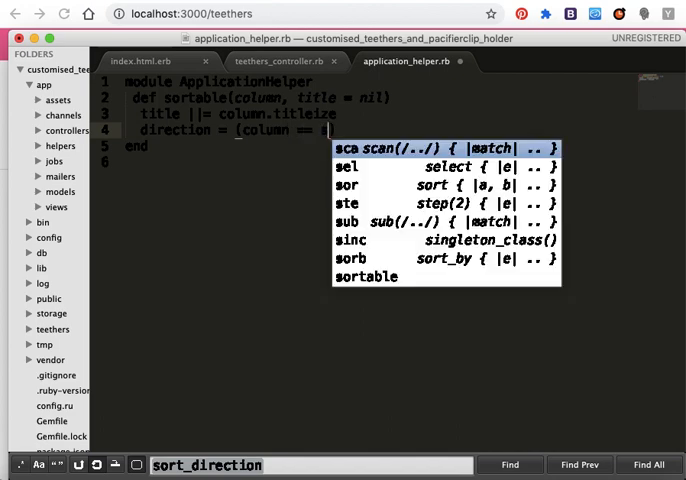
pyautogui.write('sort_column )')
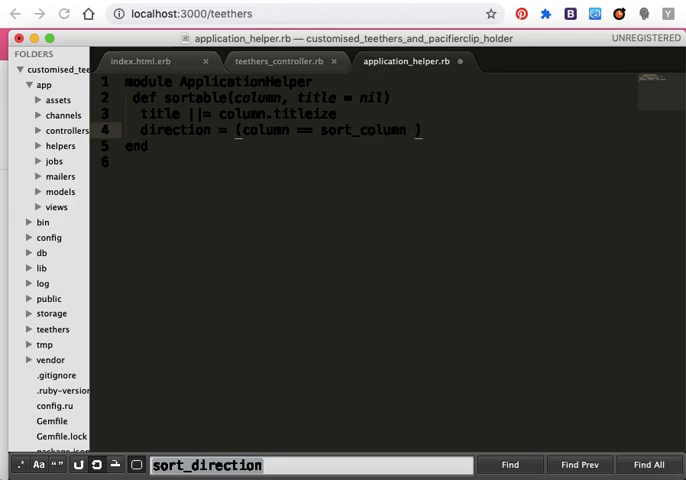
pyautogui.write('&& sort_direction ==')
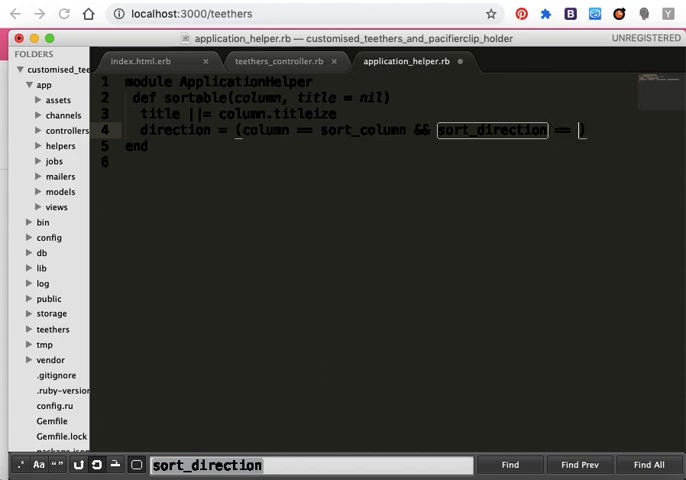
pyautogui.write('"asc')
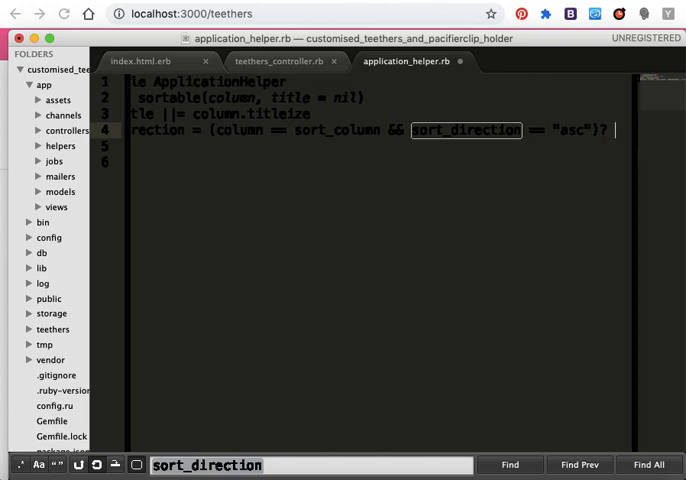
pyautogui.write('"desc"')
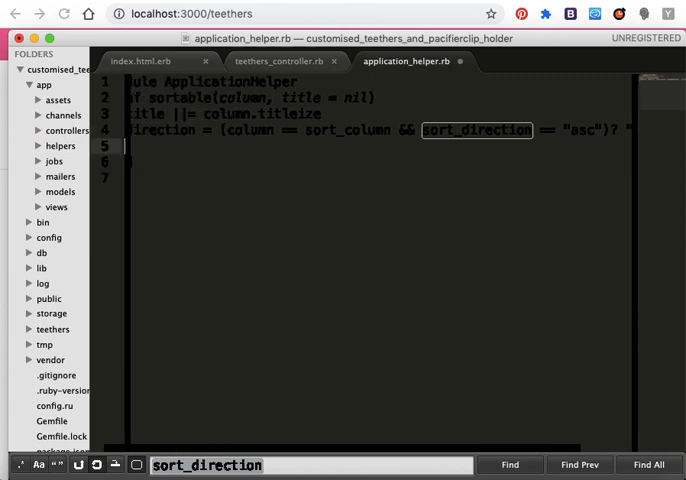
# Step: Return link_to title, :sort => column, :direction => direction and save application_helper.rb
pyautogui.write('l')
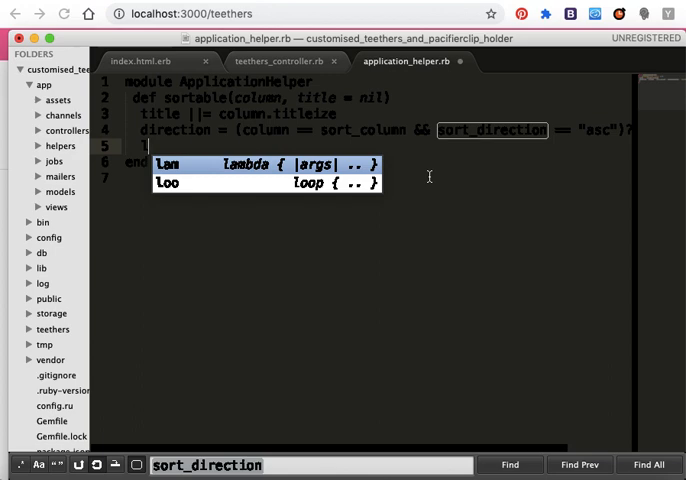
pyautogui.write('link_to tit')
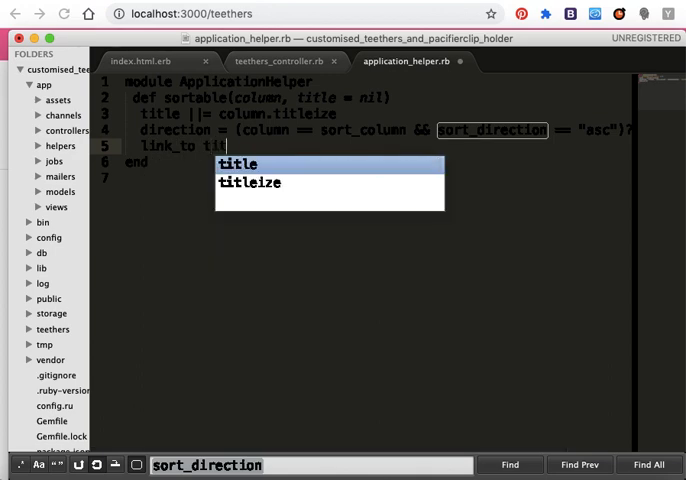
pyautogui.write('le, :sort =>')
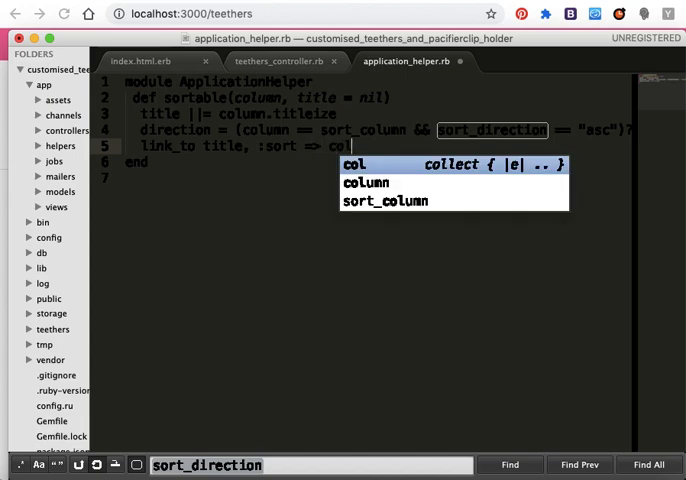
pyautogui.write('column,')
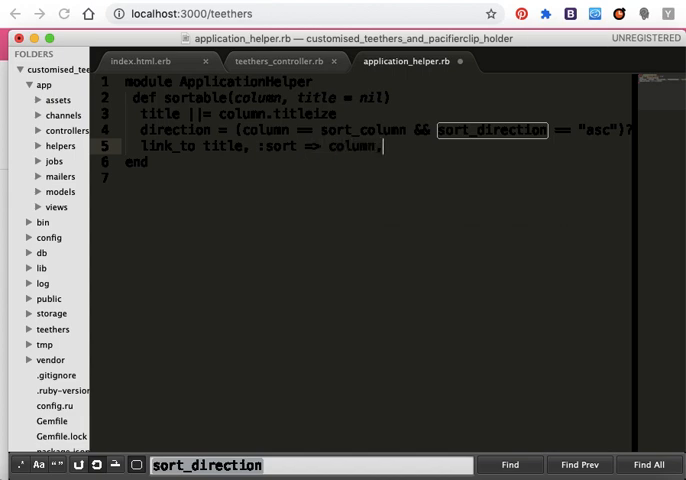
pyautogui.write(':dir')
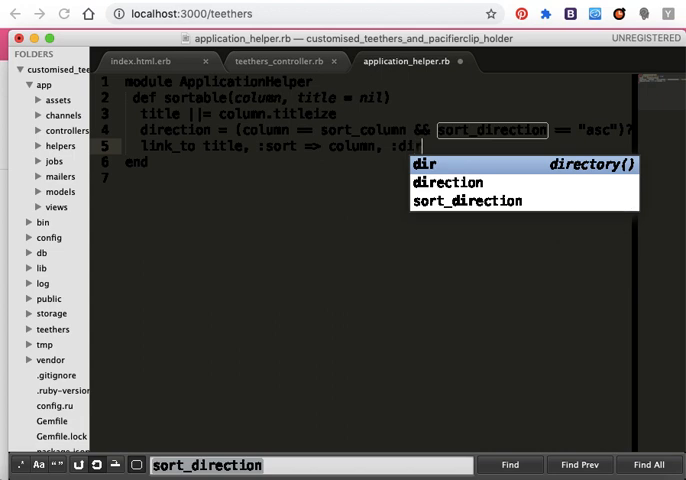
pyautogui.write('ection =>')
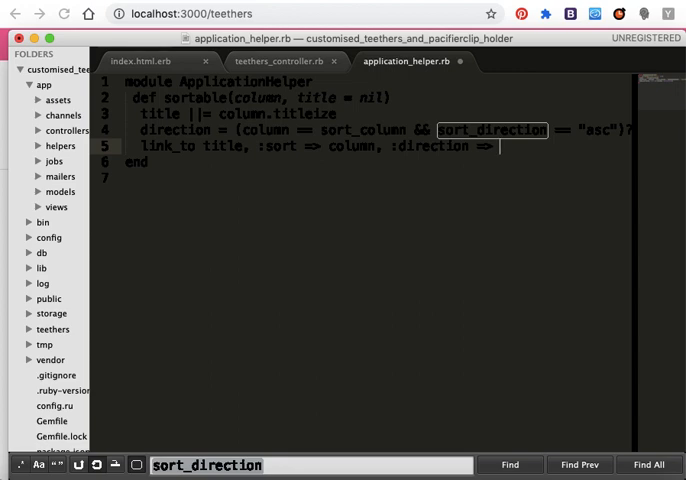
pyautogui.write('direction')
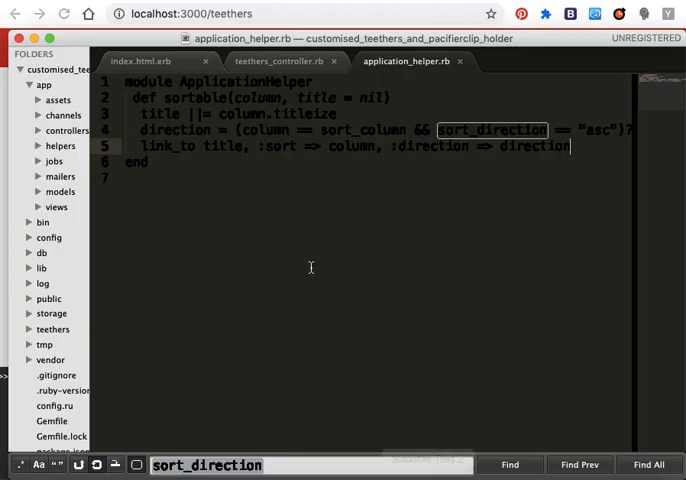
pyautogui.write('en')
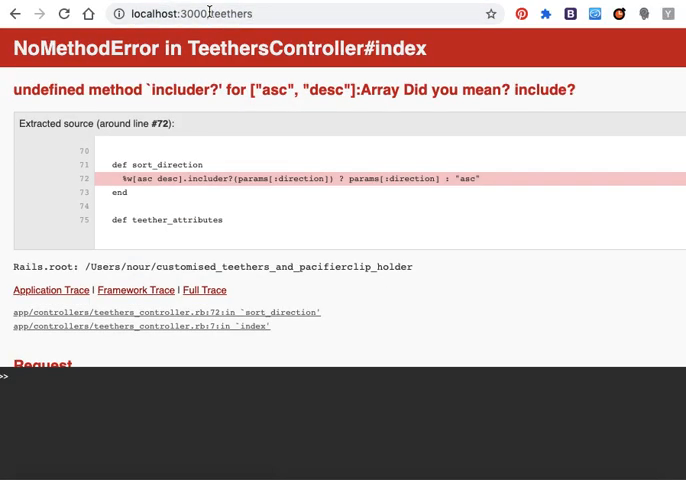
pyautogui.moveTo(349, 198)
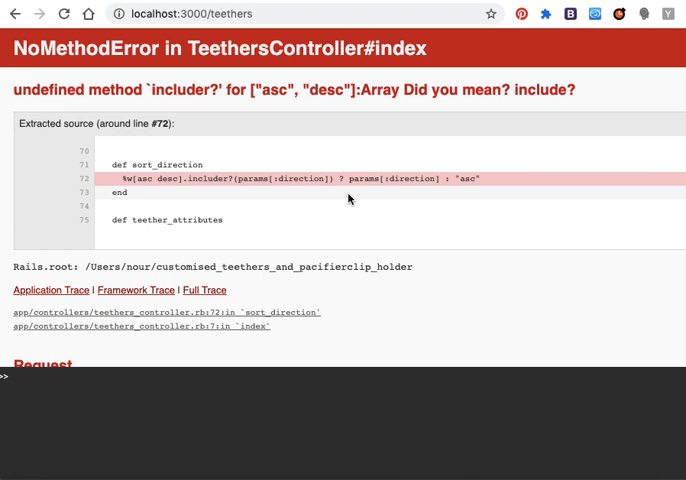
pyautogui.moveTo(297, 123)
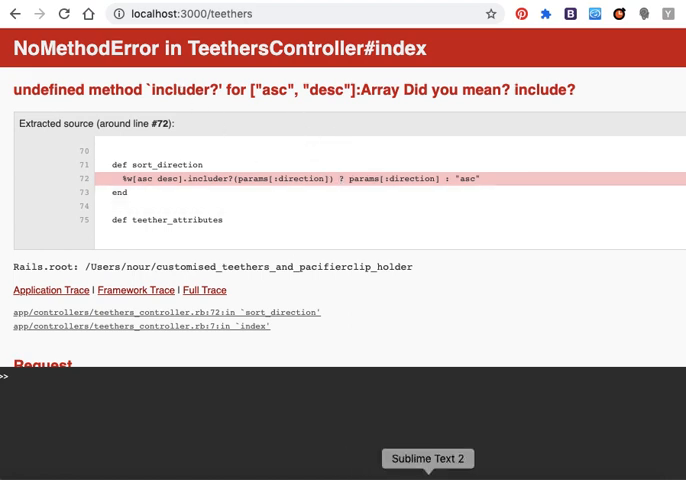
# Step: Bring Sublime Text back to the front and switch to teethers_controller.rb
pyautogui.click(427, 459)
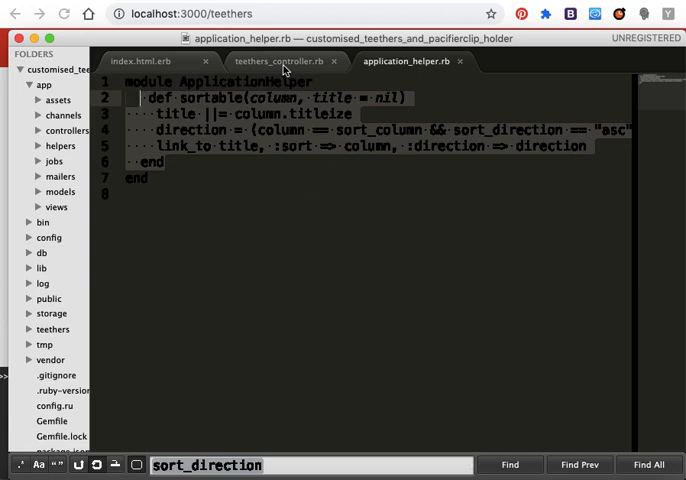
pyautogui.click(270, 61)
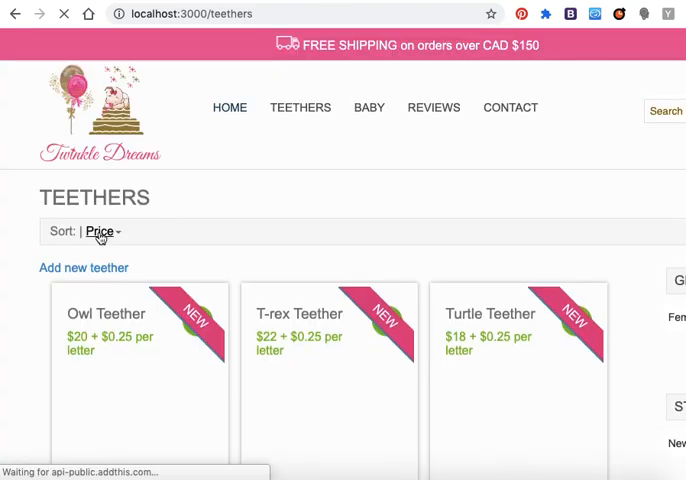
# Step: Sort teethers by Price ascending, then descending so T-rex Teether comes first
pyautogui.click(100, 231)
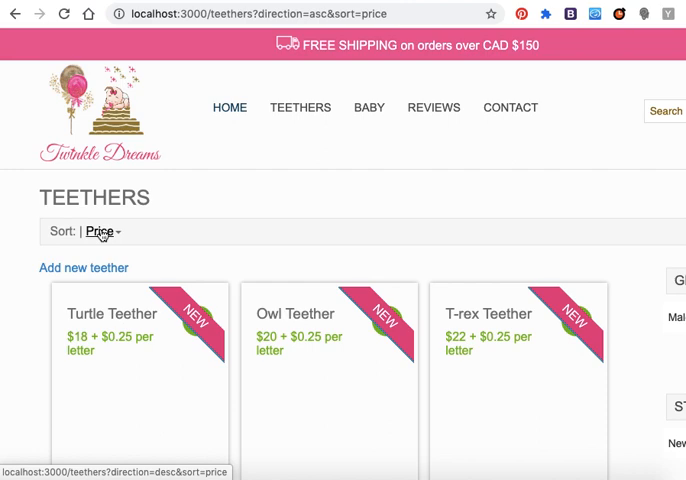
pyautogui.click(99, 231)
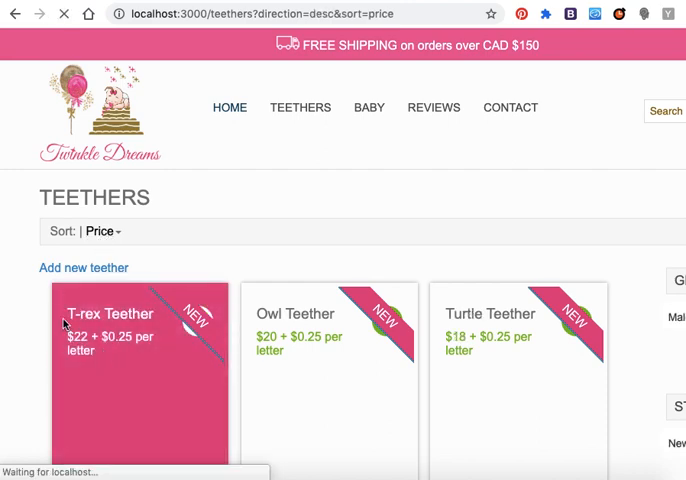
pyautogui.moveTo(505, 307)
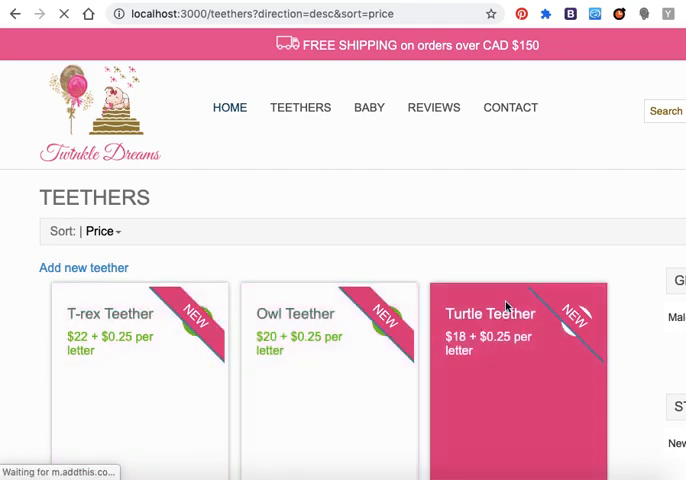
pyautogui.moveTo(420, 250)
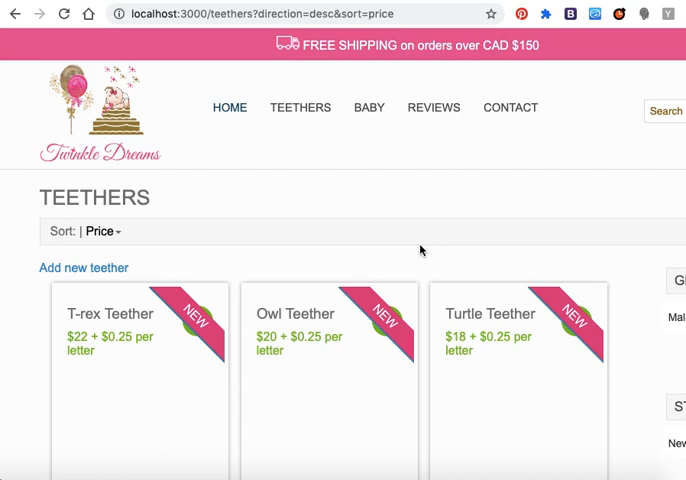
pyautogui.moveTo(279, 245)
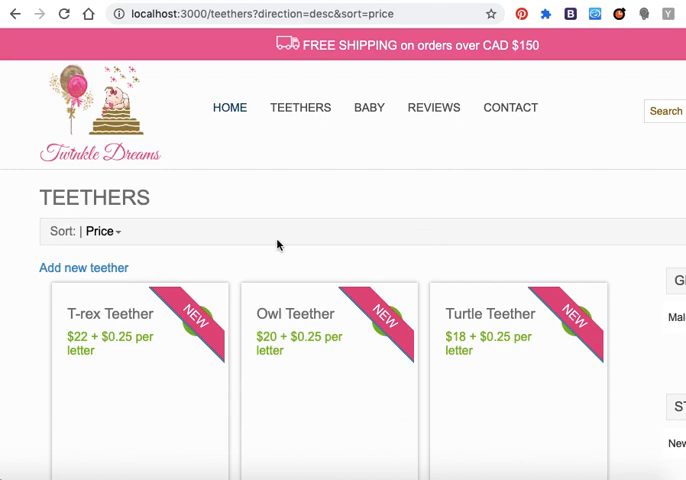